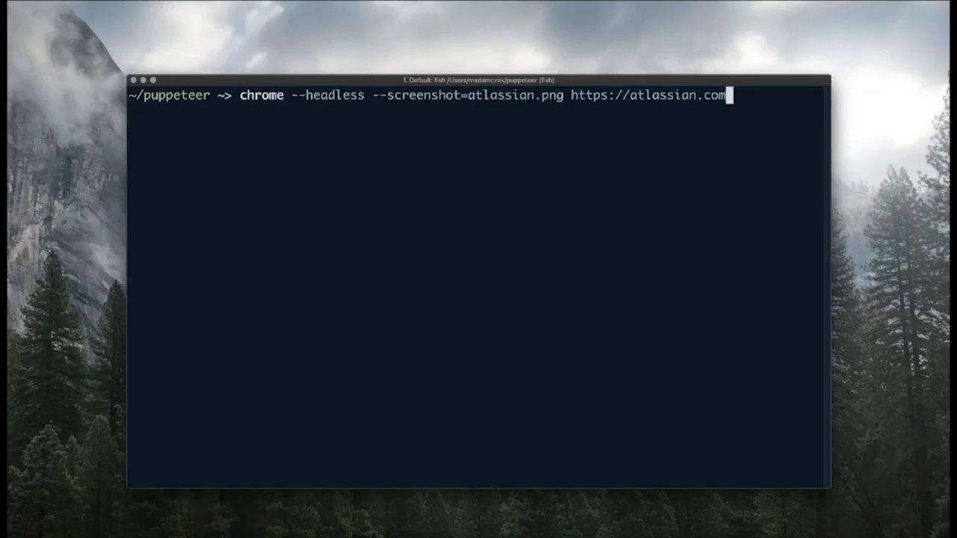
Run the headless Chrome screenshot of atlassian.com, then enter 'open atlassian.png' to view it.
key("Return")
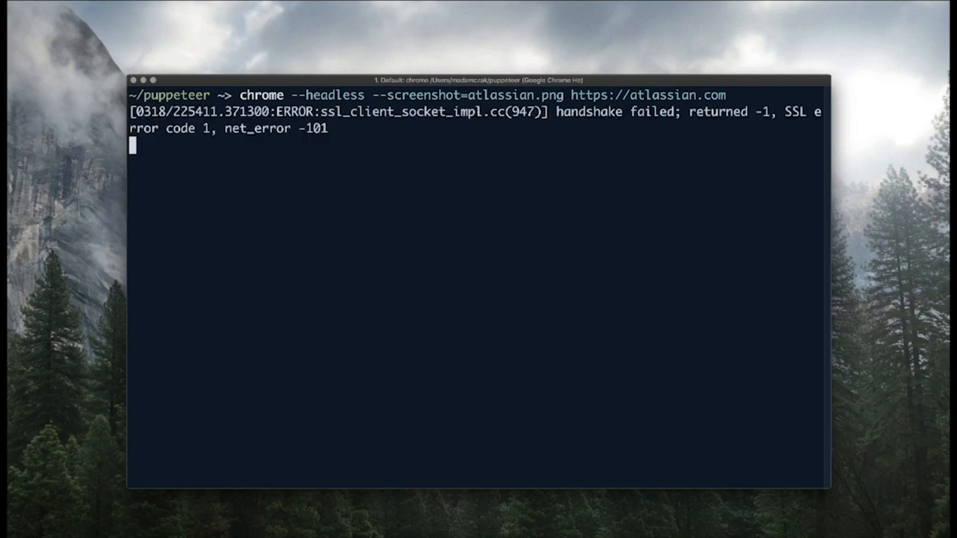
type("open .")
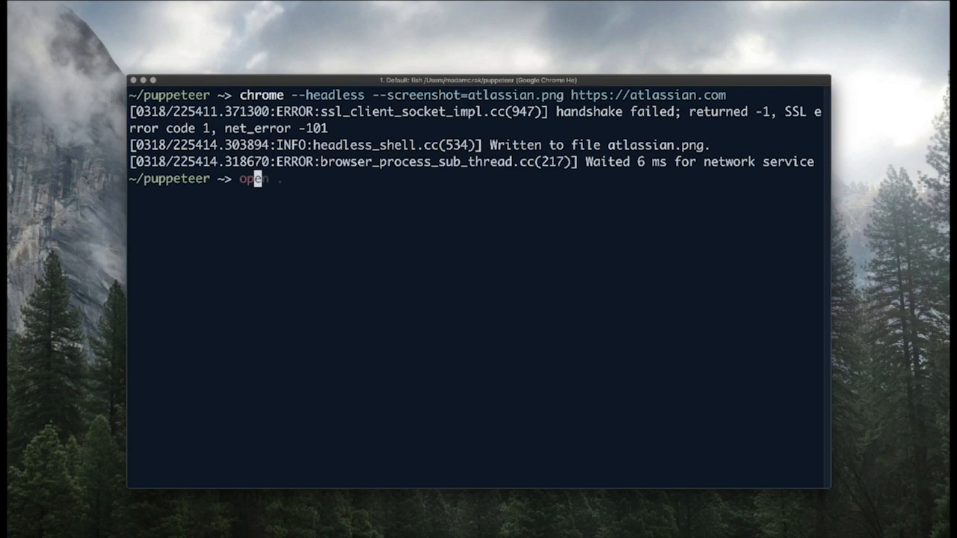
type("atlassian.png")
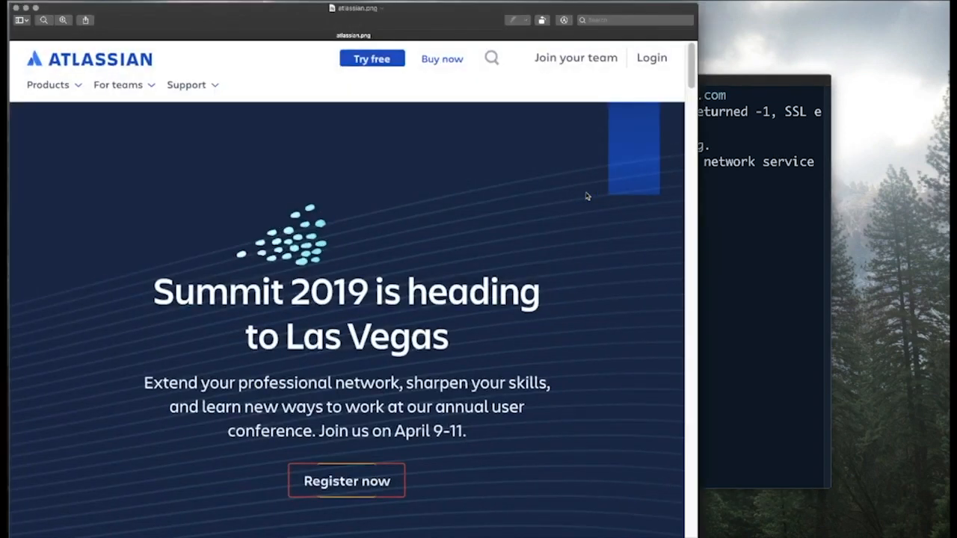
Scroll down through the atlassian.png homepage screenshot in Preview.
scroll("down", 3)
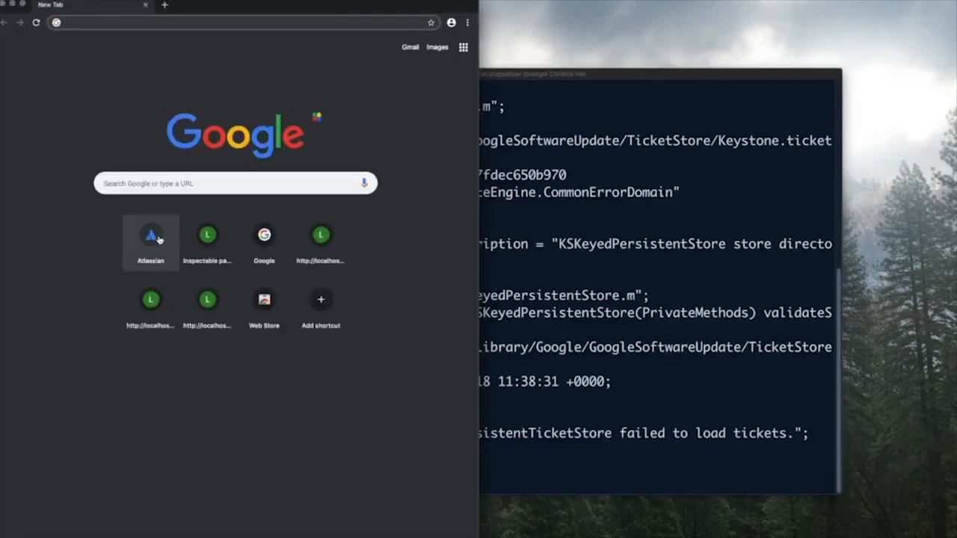
Load atlassian.com from the shortcuts and attach remote DevTools via localhost:9222's inspectable pages.
left_click(150, 237)
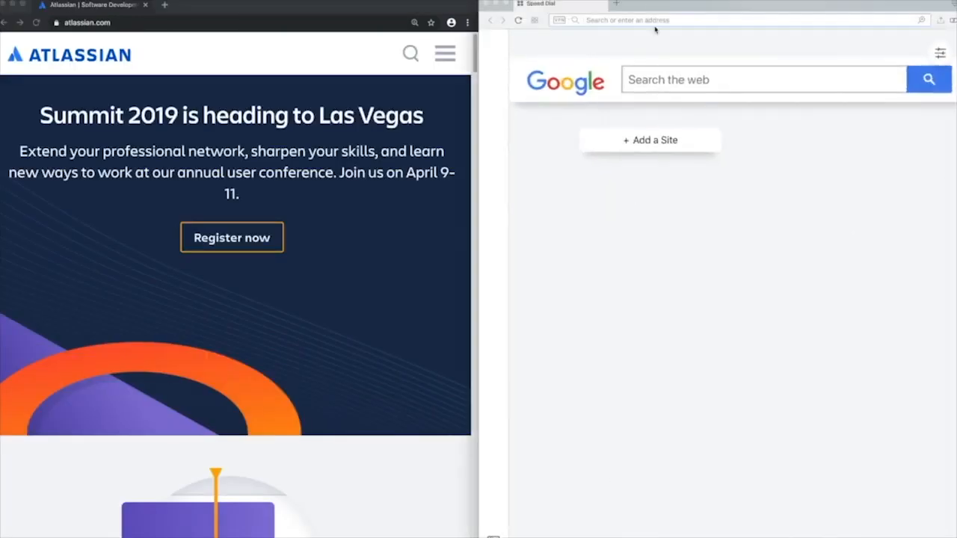
type("localhost:9222")
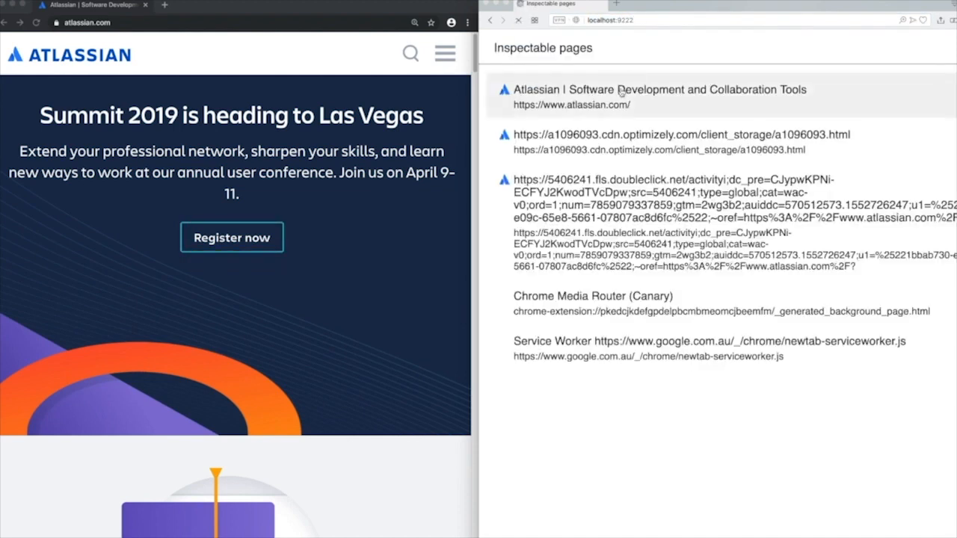
left_click(658, 90)
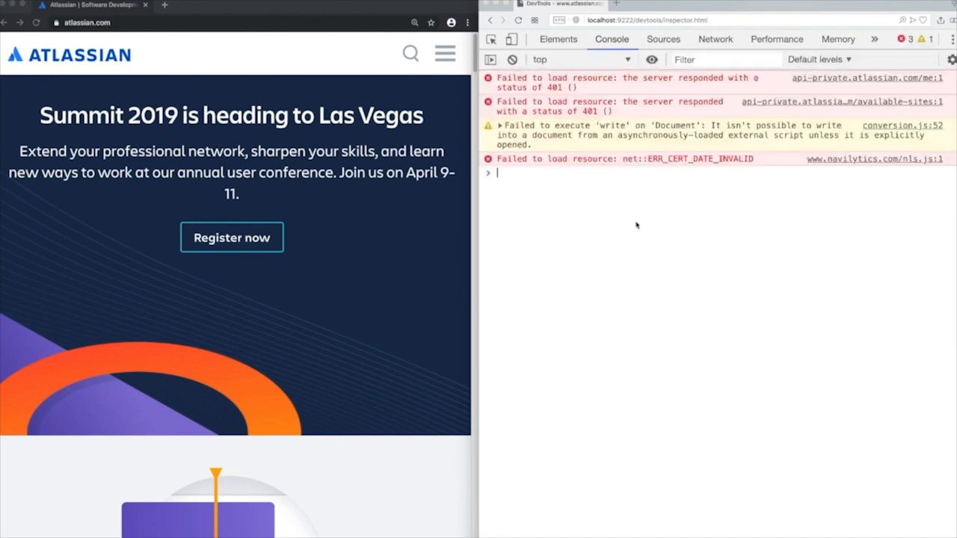
Clear the remote console, run document.body.innerHTML = 'Hello Vegas!', and inspect the DevTools window itself.
left_click(511, 60)
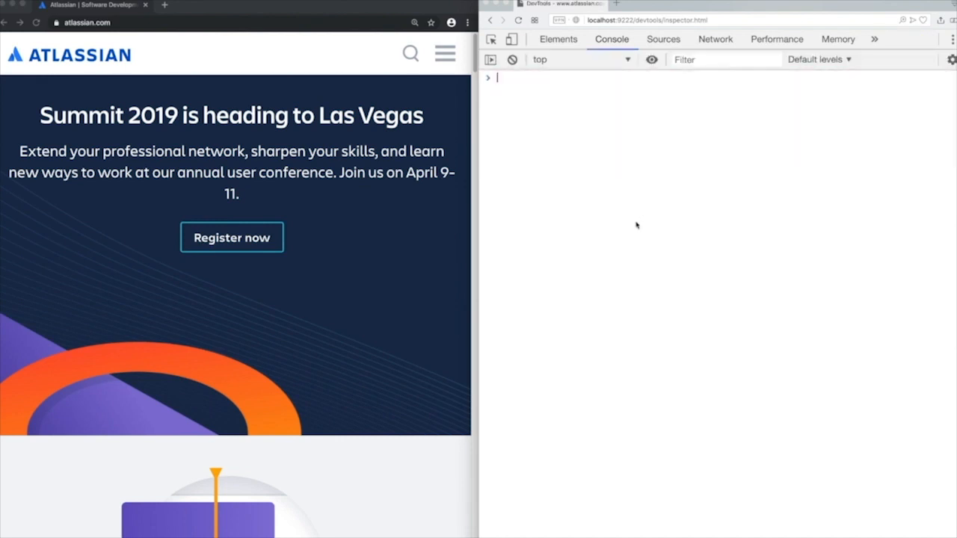
type("document.body.innerHTML = 'Hello Vegas!'")
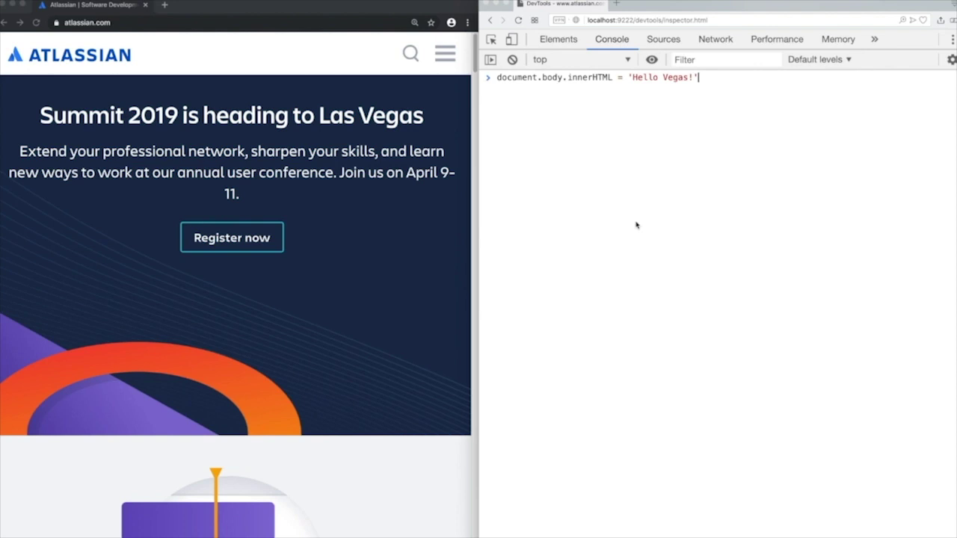
key("Return")
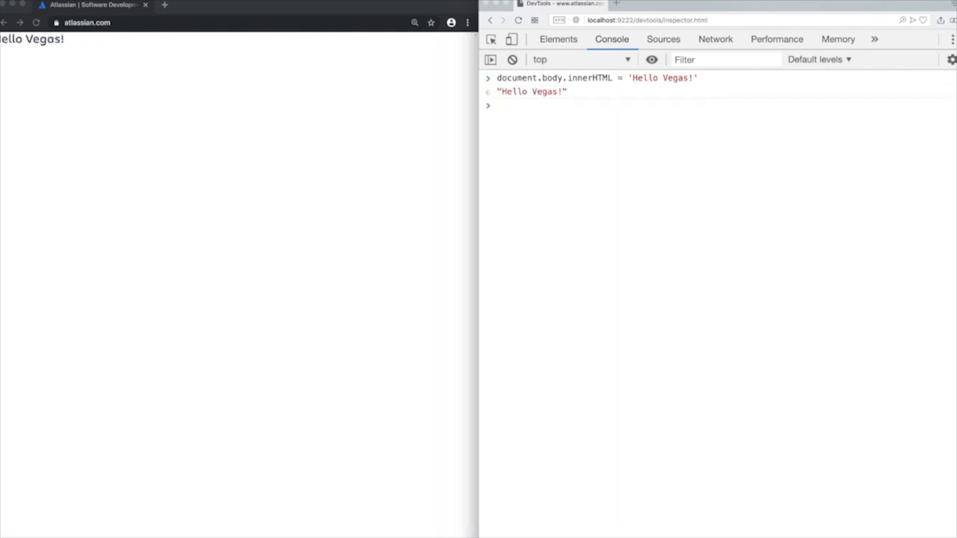
mouse_move(576, 193)
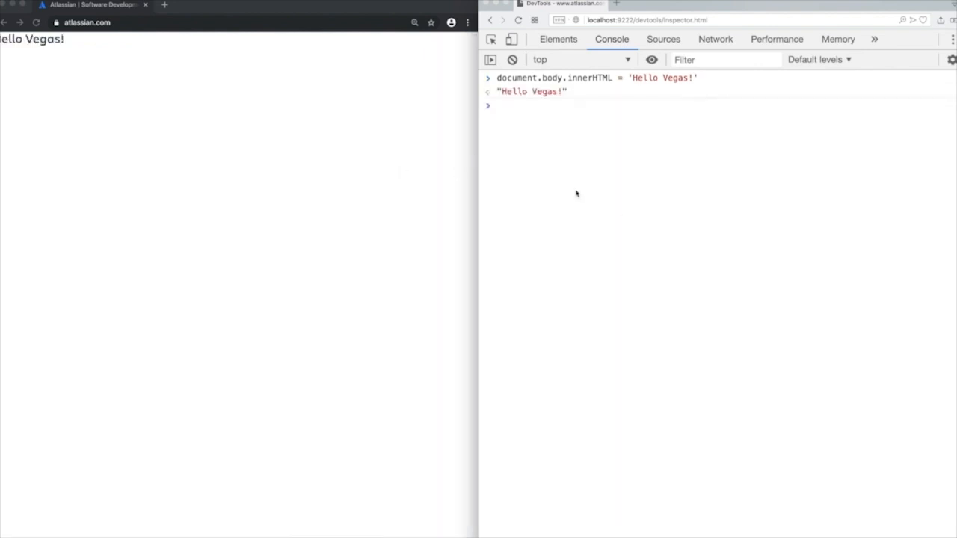
right_click(640, 171)
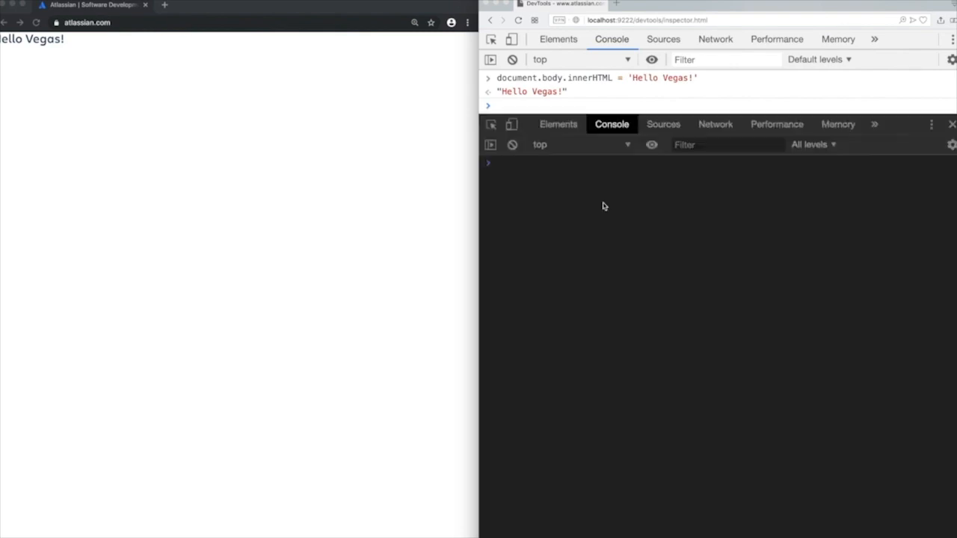
mouse_move(513, 143)
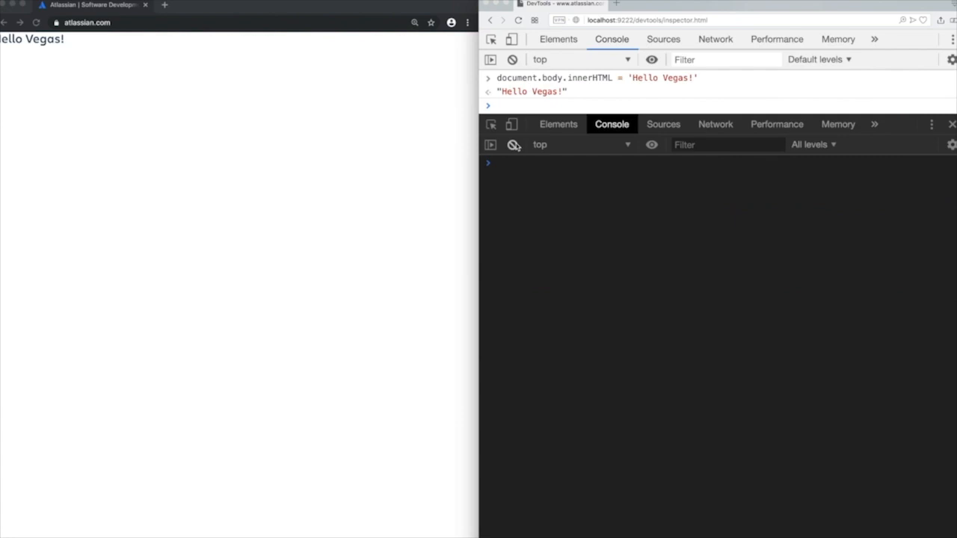
Clear the nested console and view the DevTools WebSocket connection's message frames.
left_click(715, 124)
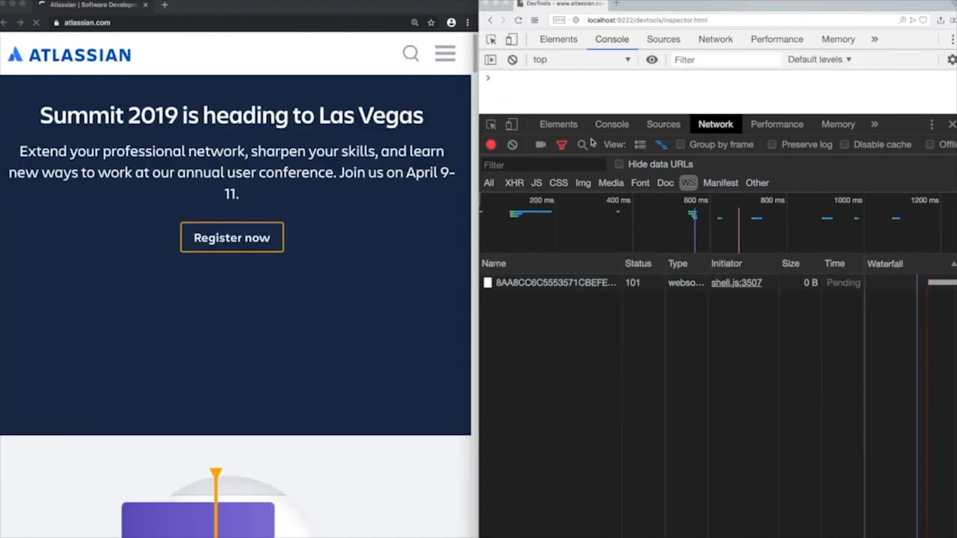
left_click(553, 282)
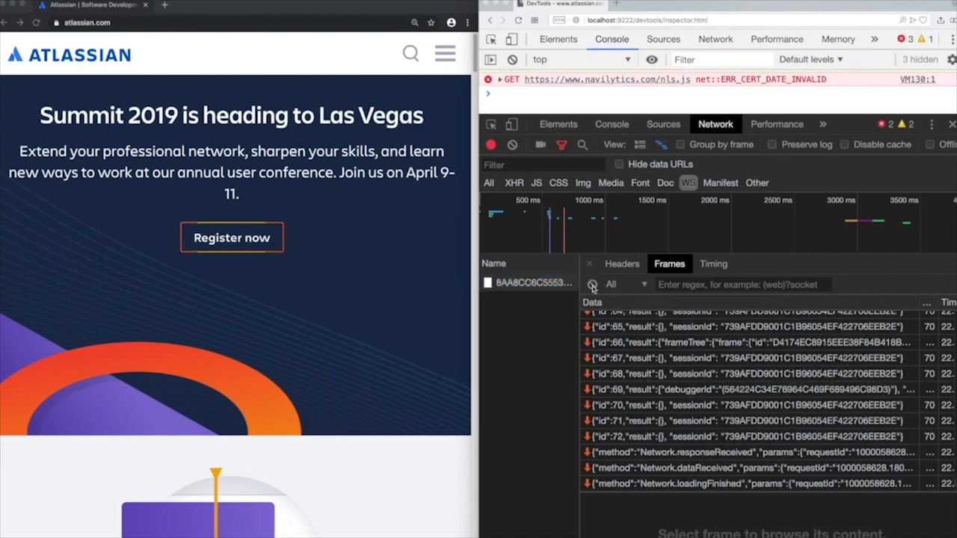
left_click(592, 284)
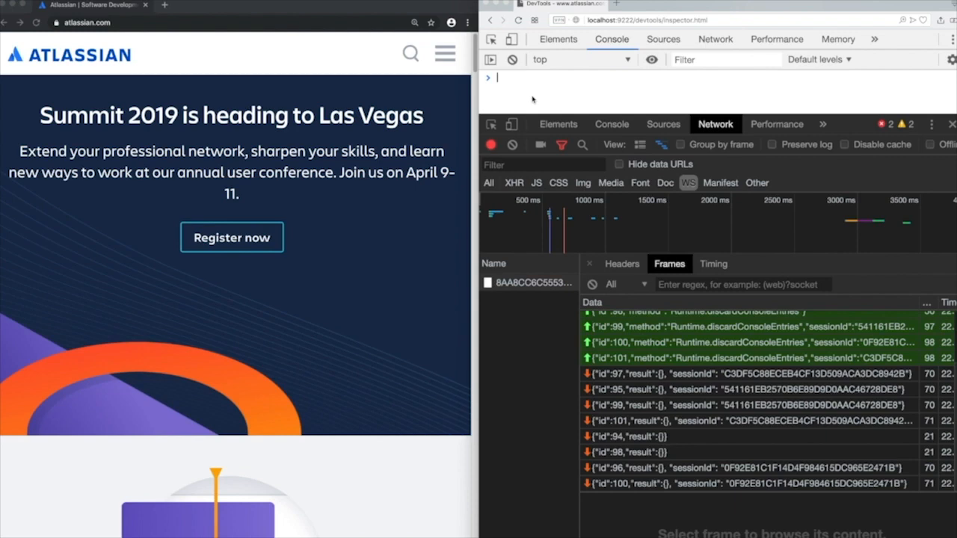
Enter visualViewport and scroll the recorded WebSocket frames for the body replacement.
type("visualViewport")
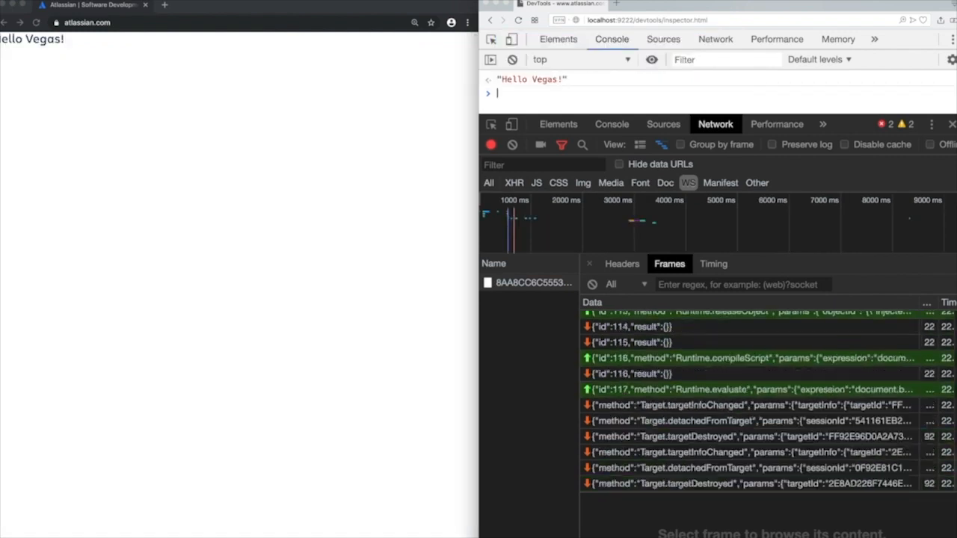
scroll("down", 3)
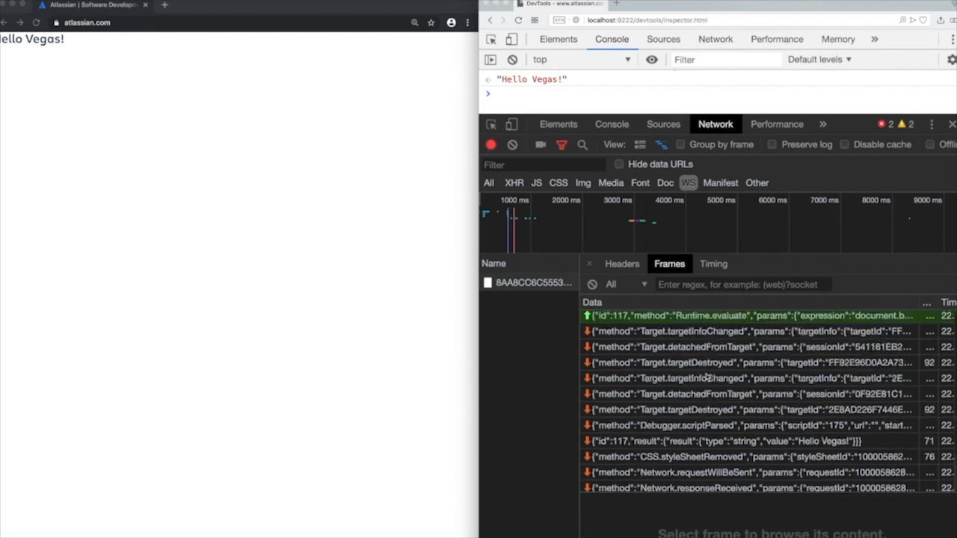
Expand the Runtime.evaluate frame and its params to show the document.body.innerHTML expression.
left_click(748, 343)
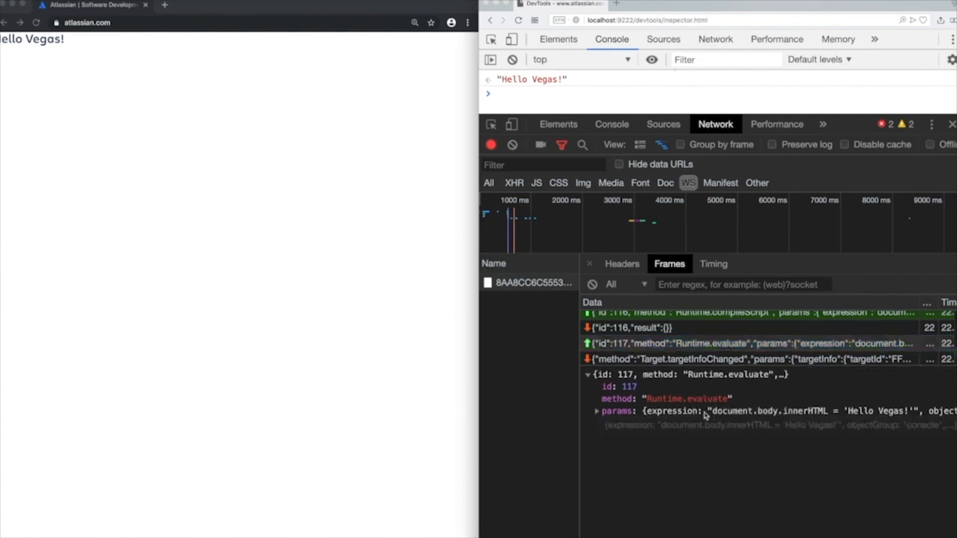
left_click(598, 409)
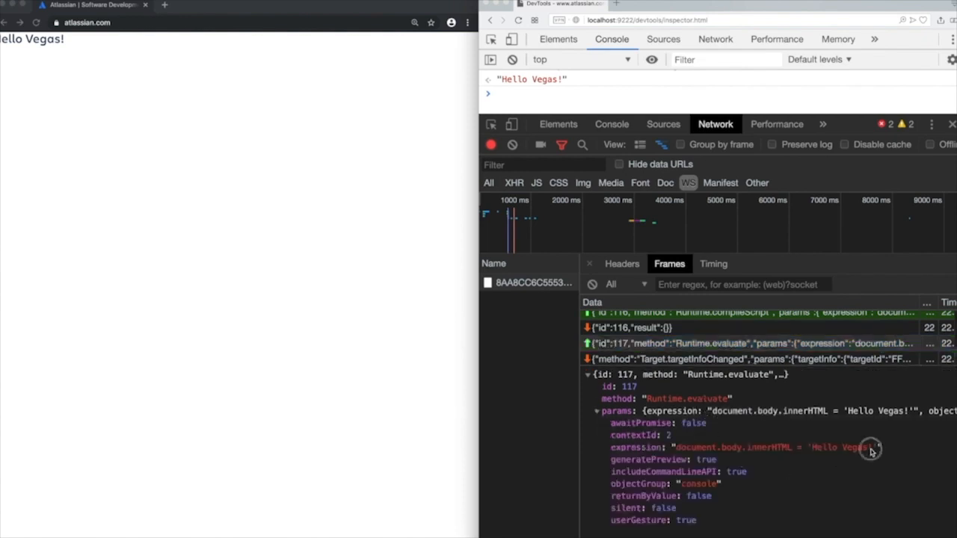
mouse_move(835, 512)
type("open vegas-banner.png")
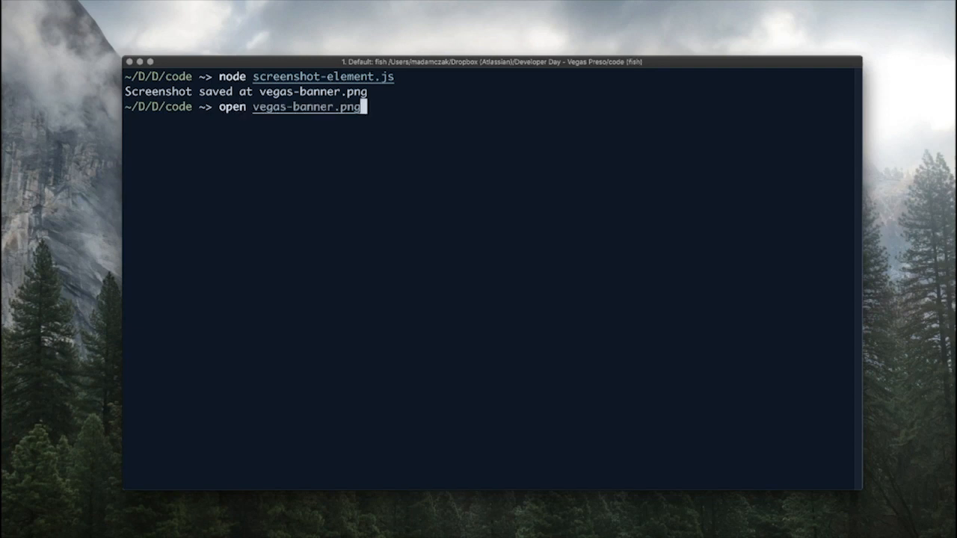
Run 'open vegas-banner.png' to view the saved element screenshot.
key("Return")
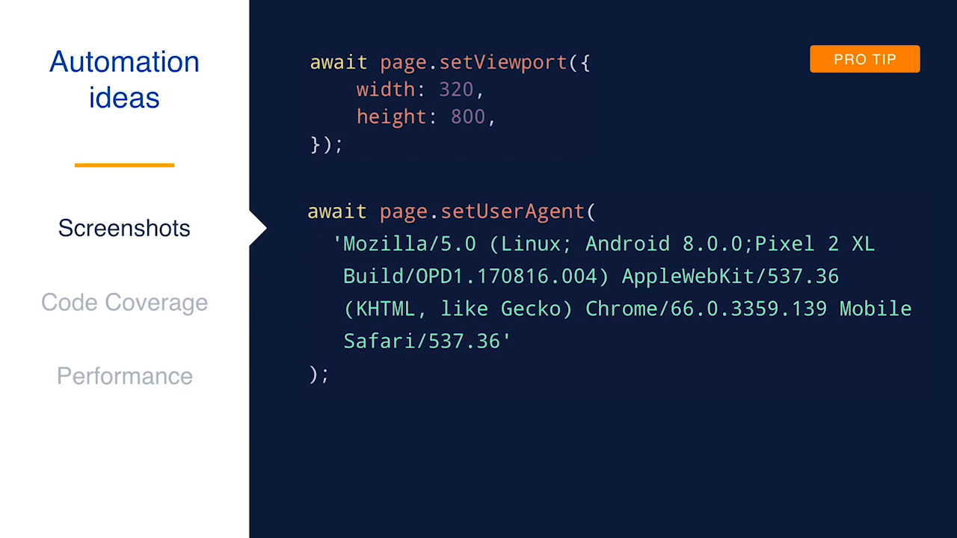
Advance past the 320×800 viewport and Android user-agent pro tip slide.
left_click(124, 302)
type("n")
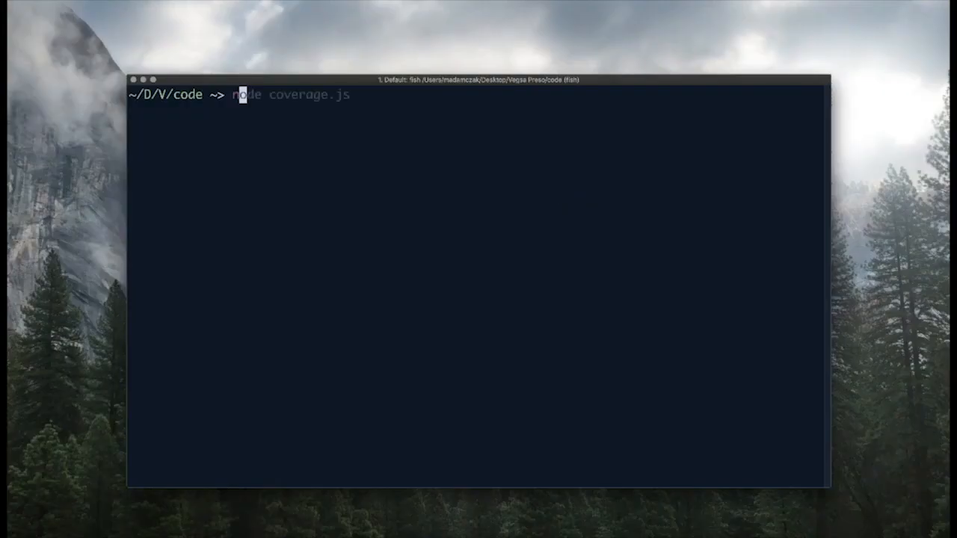
key("Return")
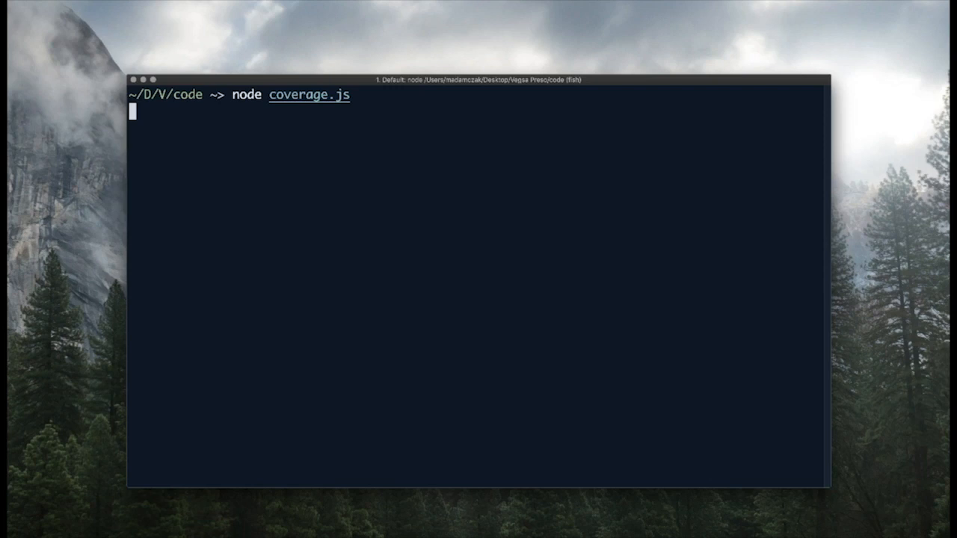
key("Return")
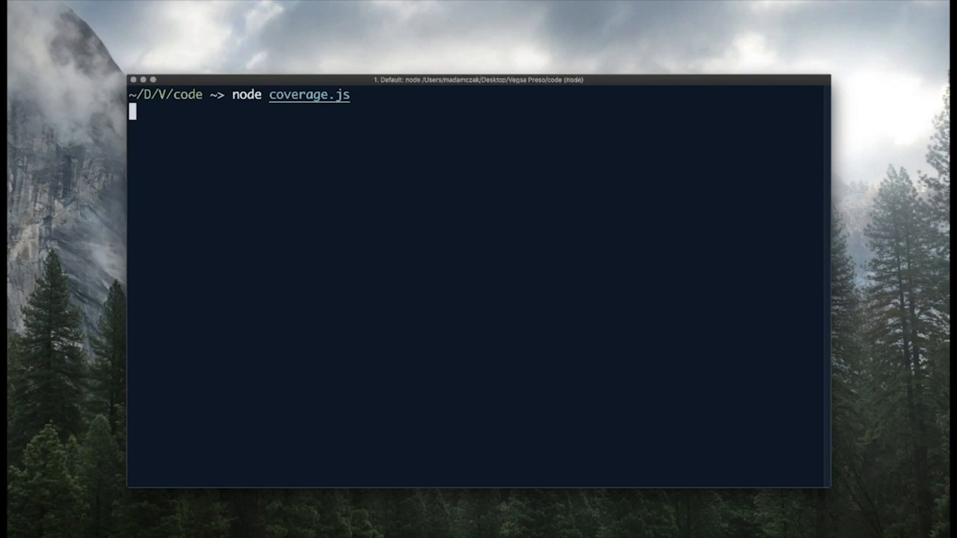
key("Return")
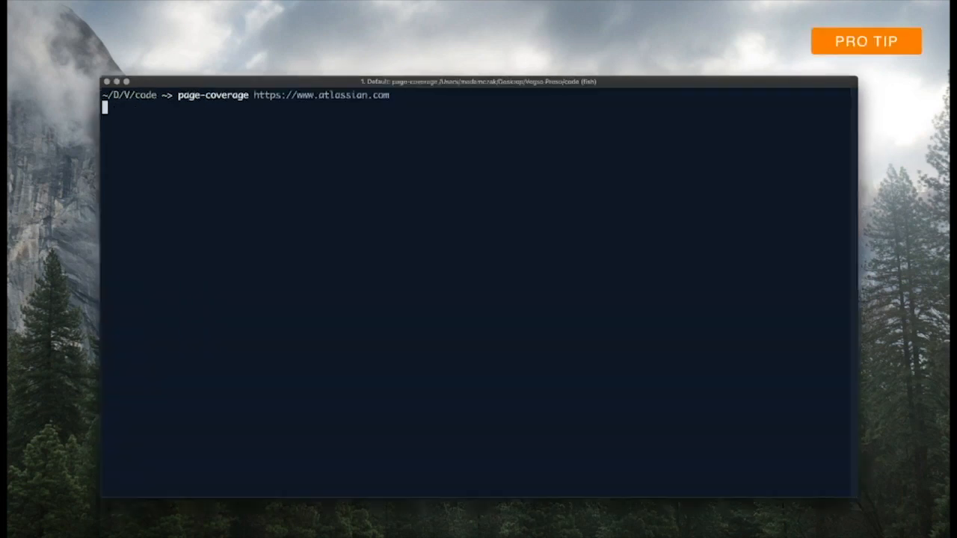
key("Return")
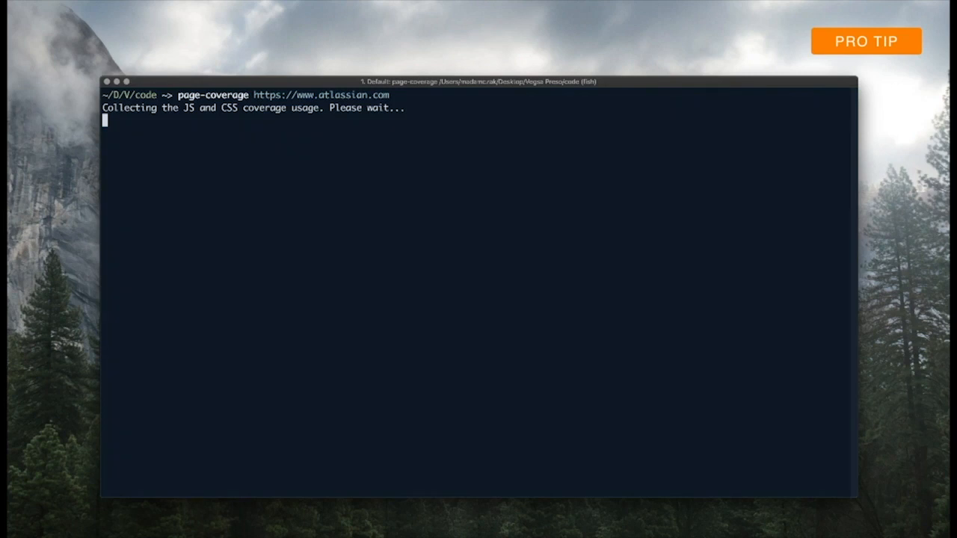
mouse_move(551, 233)
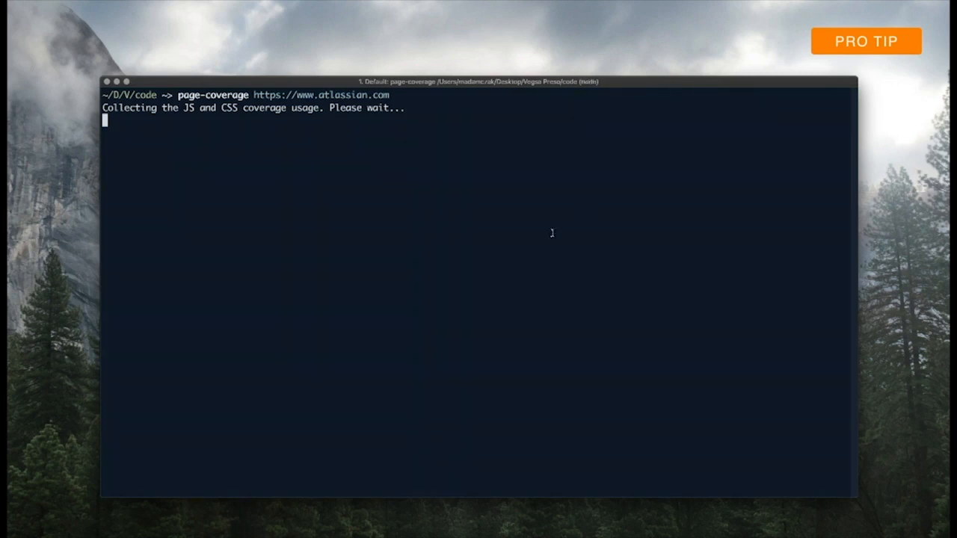
mouse_move(541, 243)
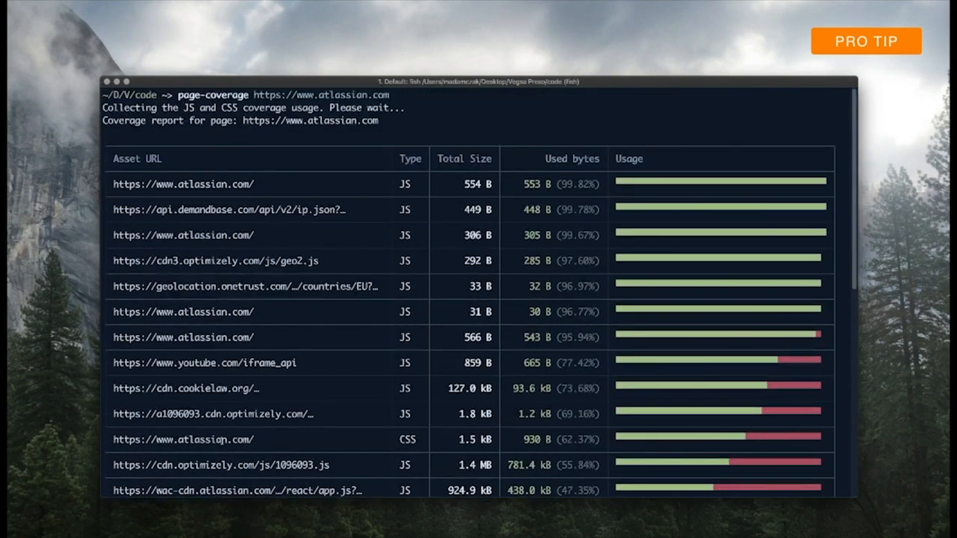
scroll("down", 3)
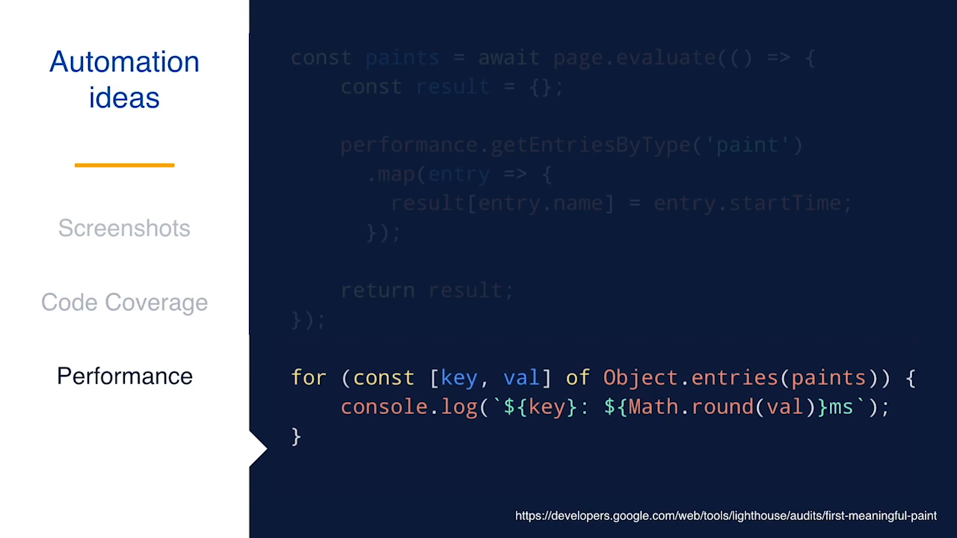
Advance to the Performance pro tip slide on throttling the network to 2 Mbps via Network.emulateNetworkConditions.
key("Right")
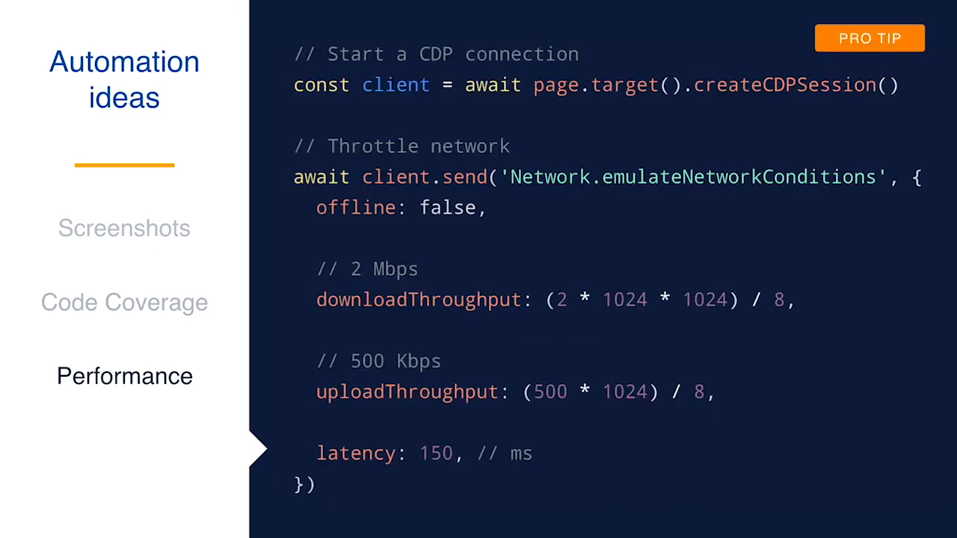